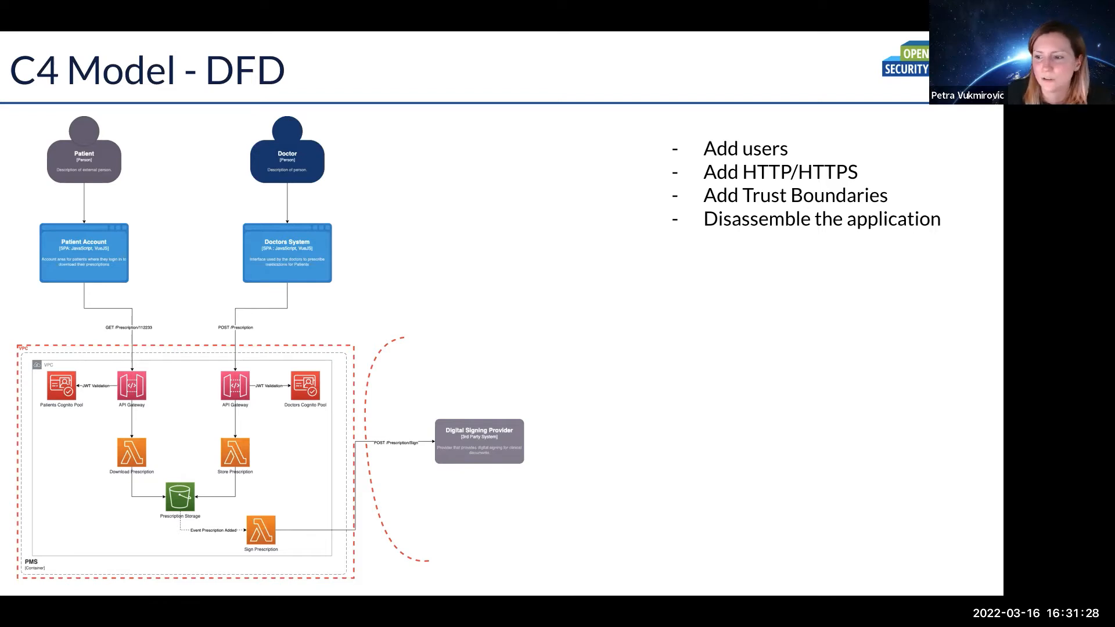
pyautogui.moveTo(251, 325)
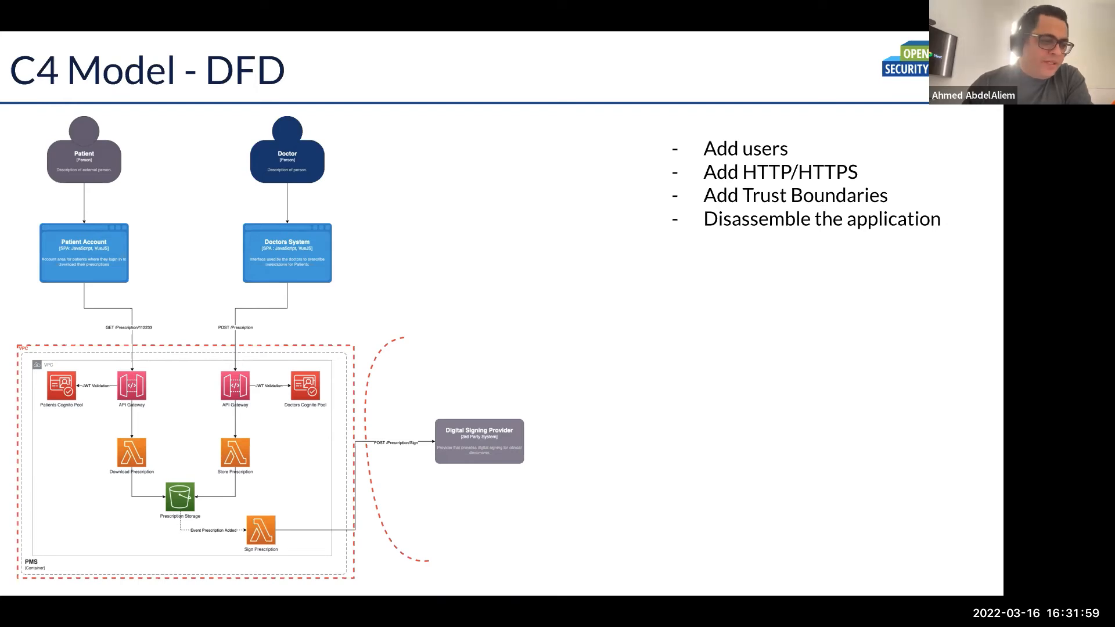
pyautogui.moveTo(86, 152)
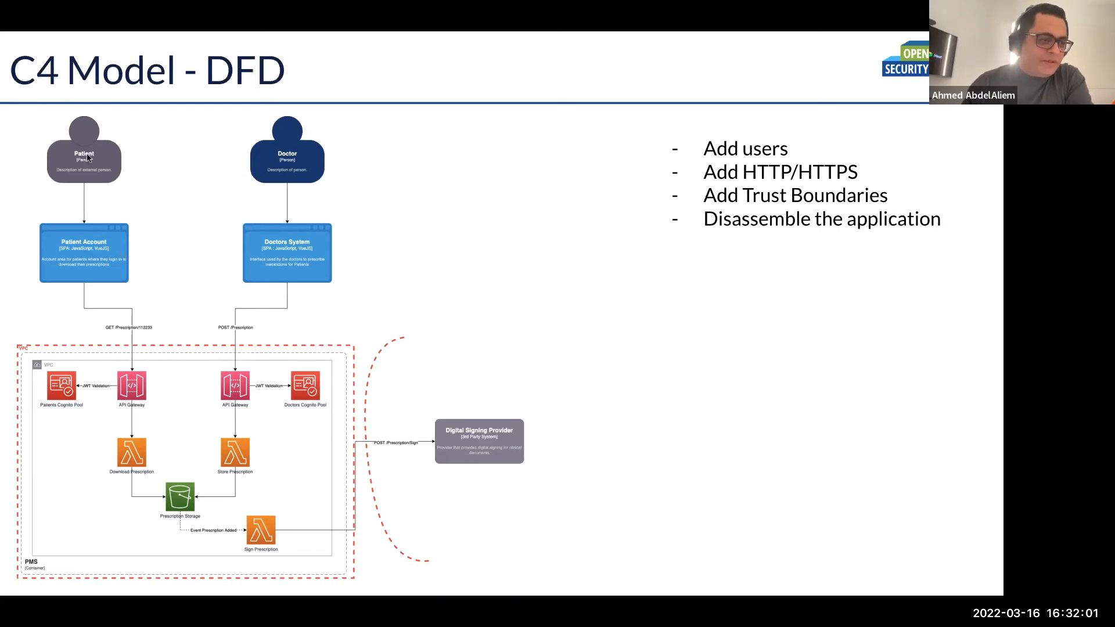